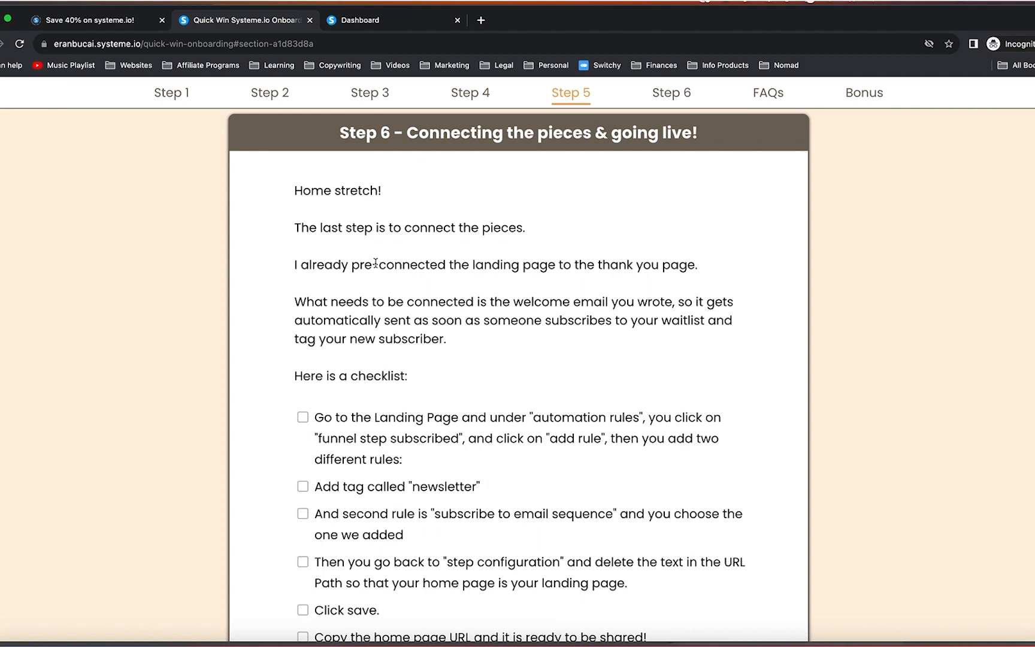
mouse_move(364, 435)
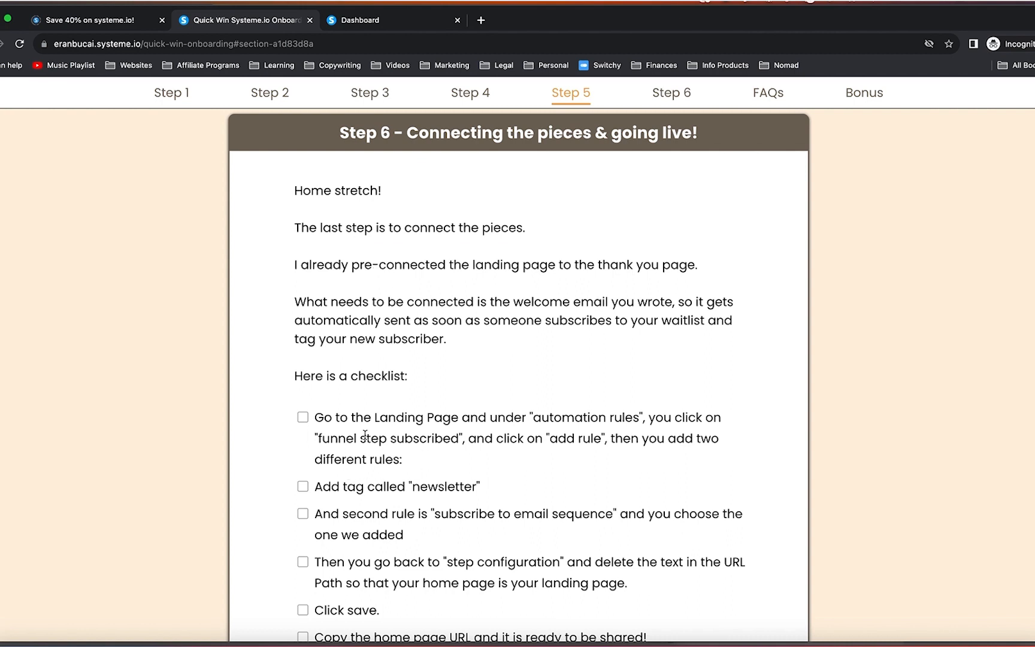
mouse_move(443, 384)
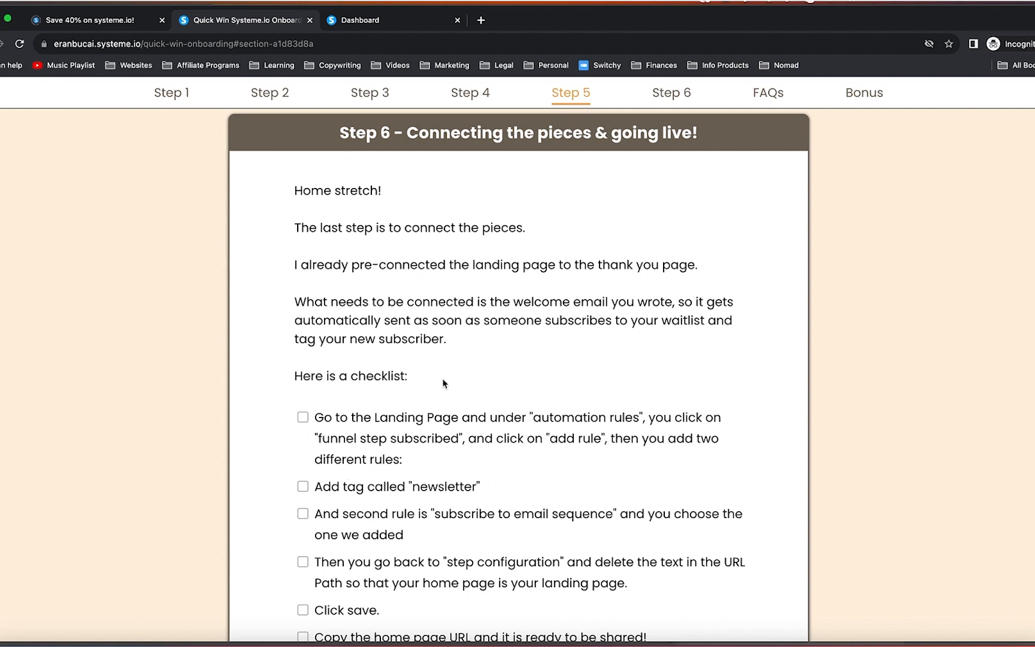
Return to the systeme.io Dashboard showing the Website Coming Soon Template funnel
click(360, 21)
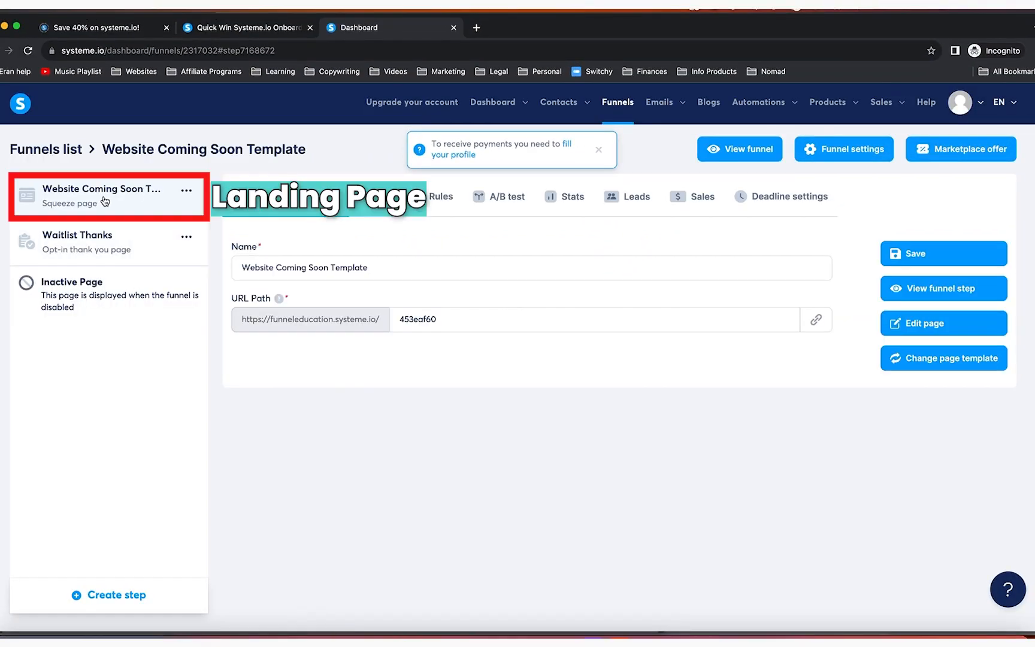
Add a form-subscribed rule on the landing page with a Subscribe to campaign action for Website Coming Soon Waitlist Emails
scroll(up, 3)
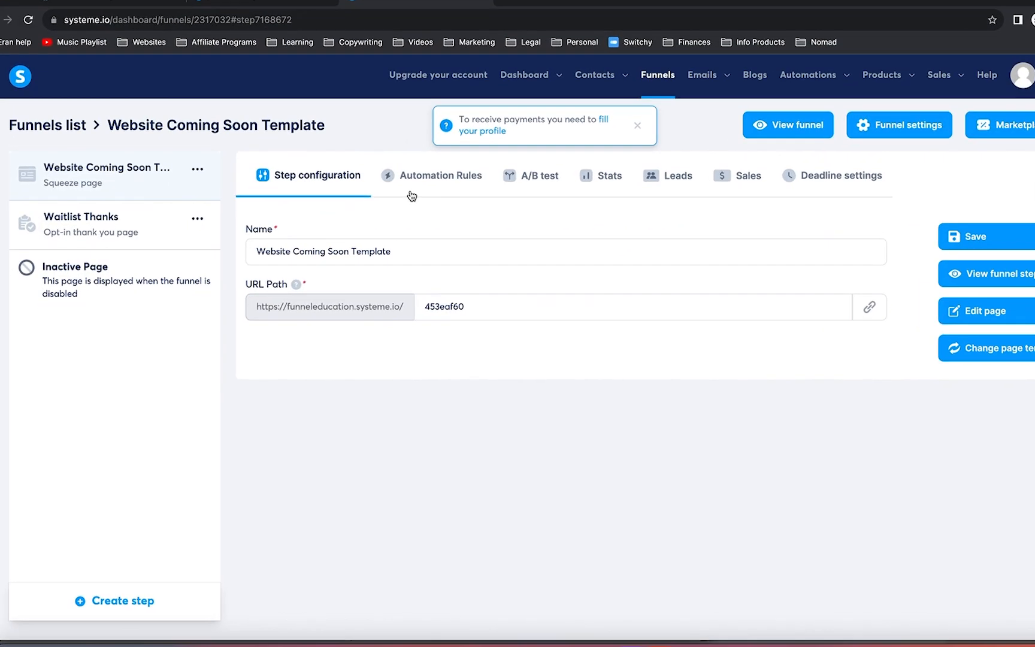
click(466, 174)
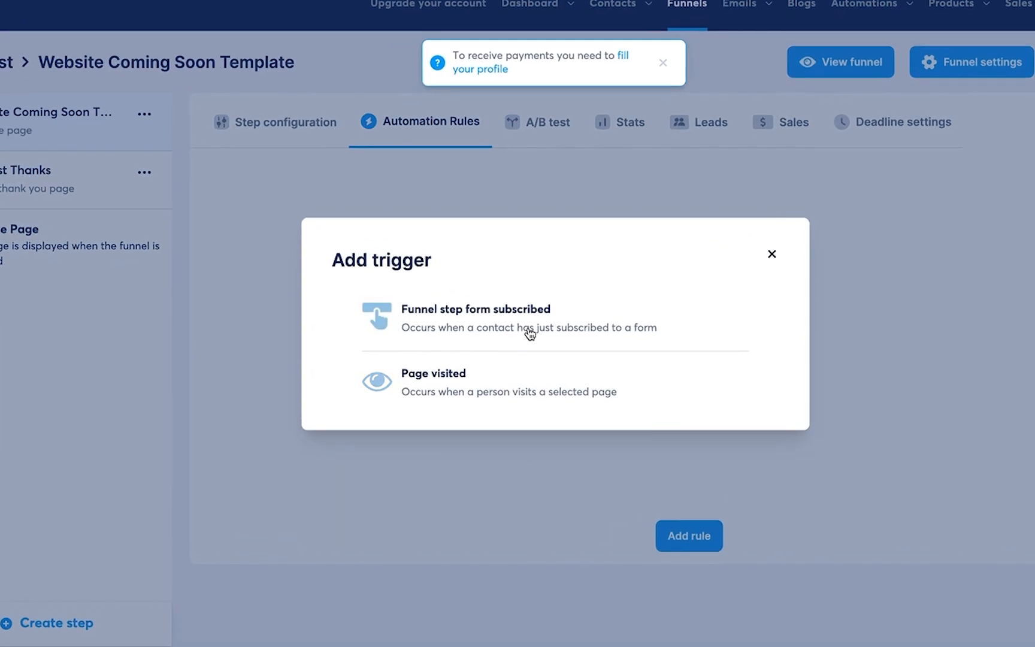
click(474, 308)
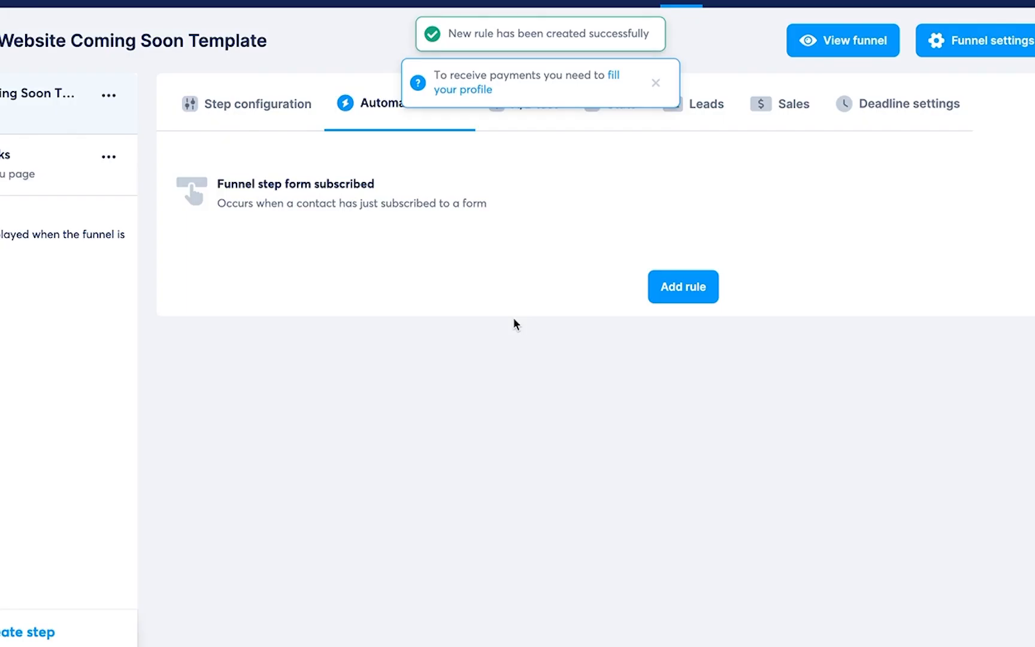
click(683, 286)
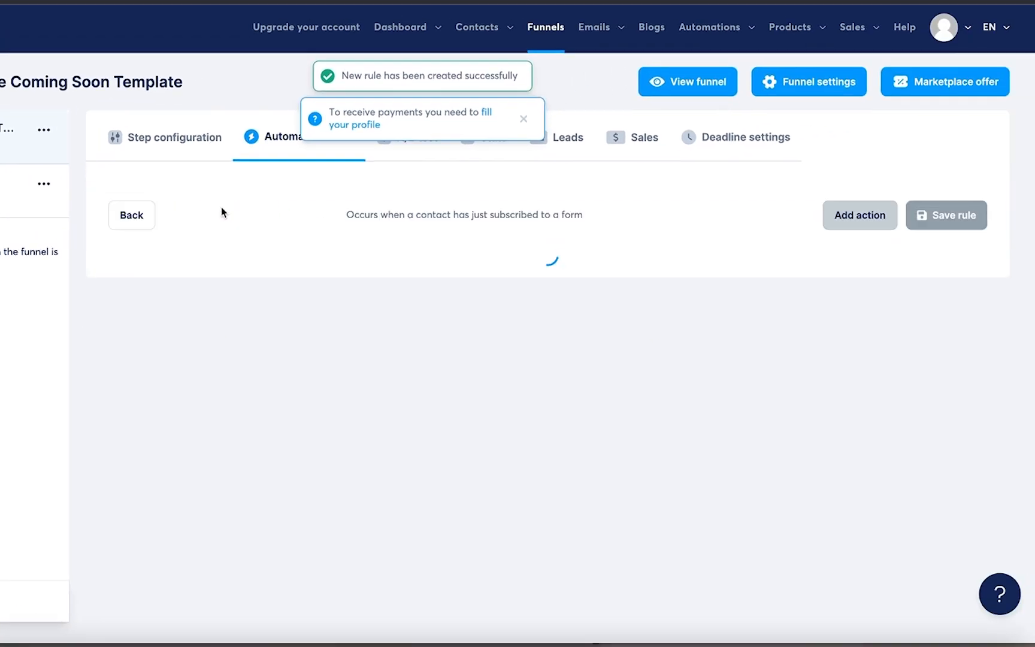
click(860, 216)
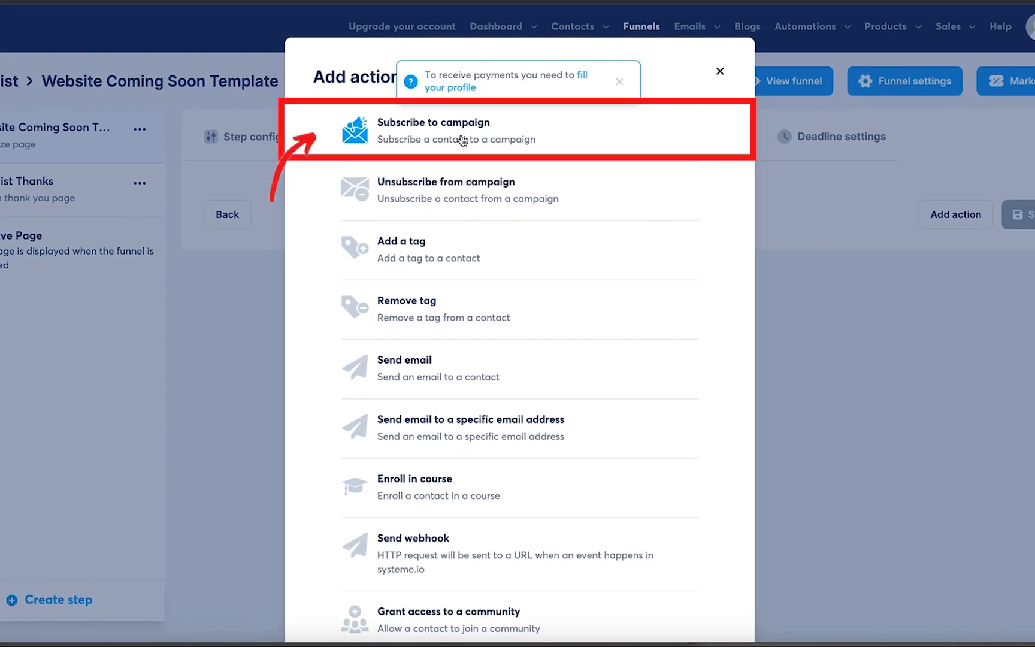
click(452, 131)
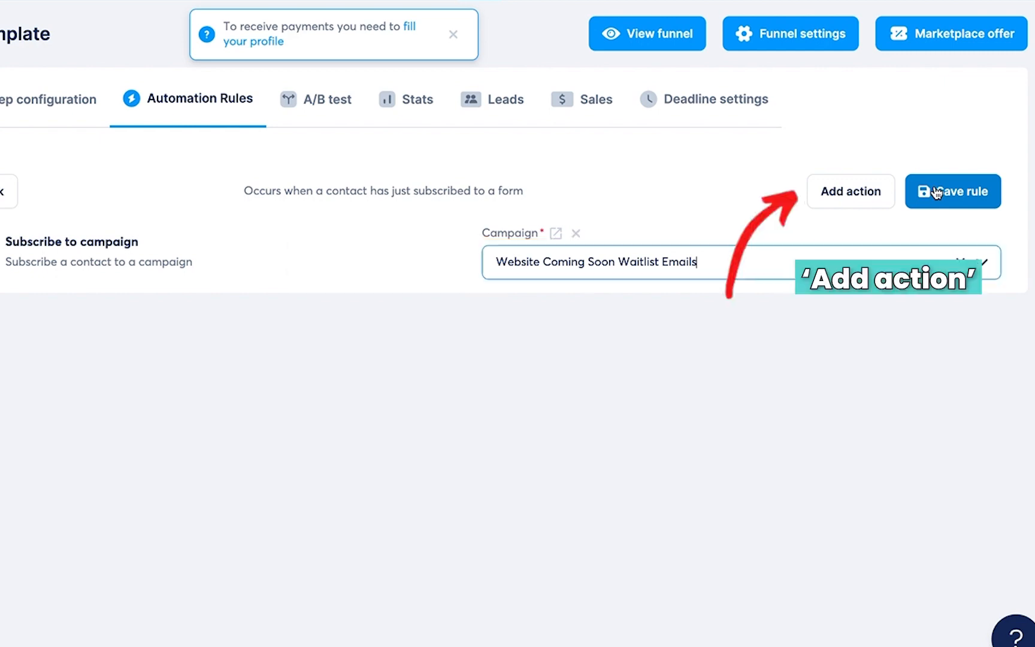
Add a second action that tags subscribers with a new tag named Newsletter
click(850, 192)
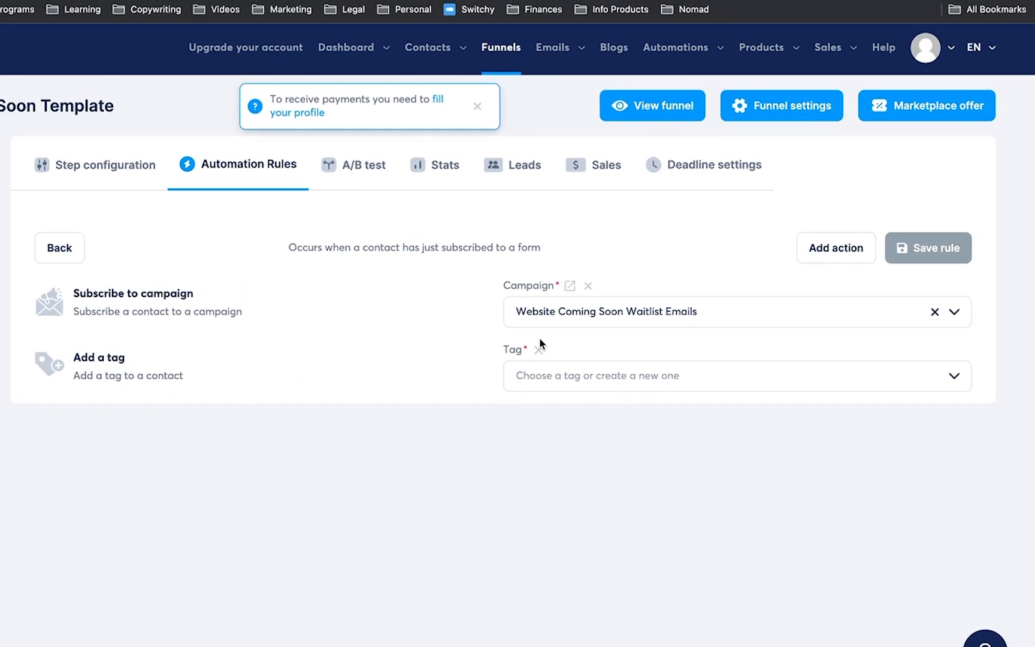
text(Ne)
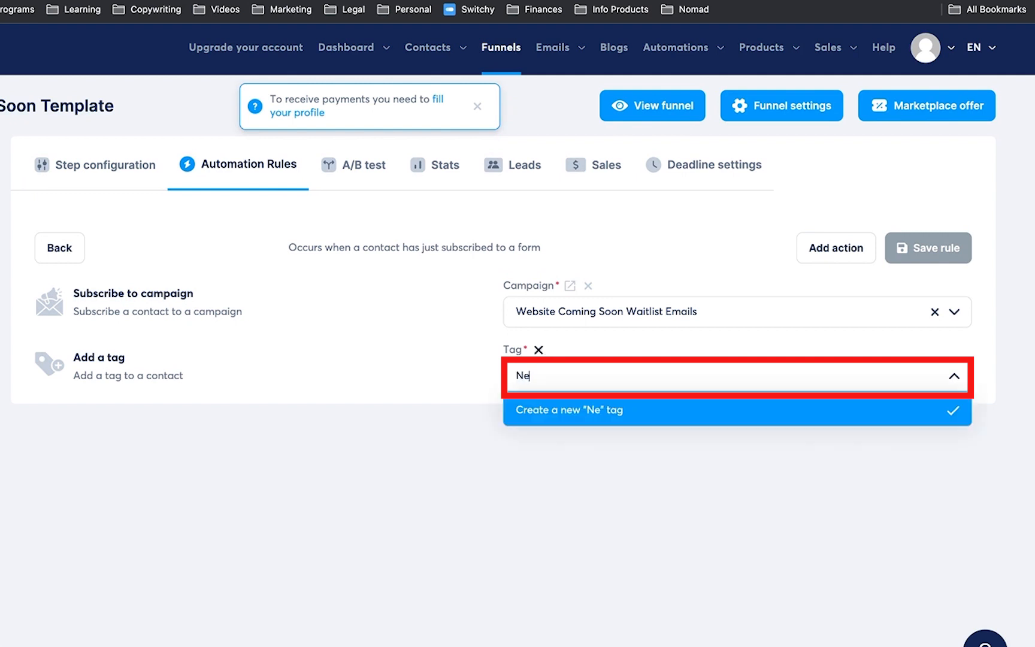
text(wsletter)
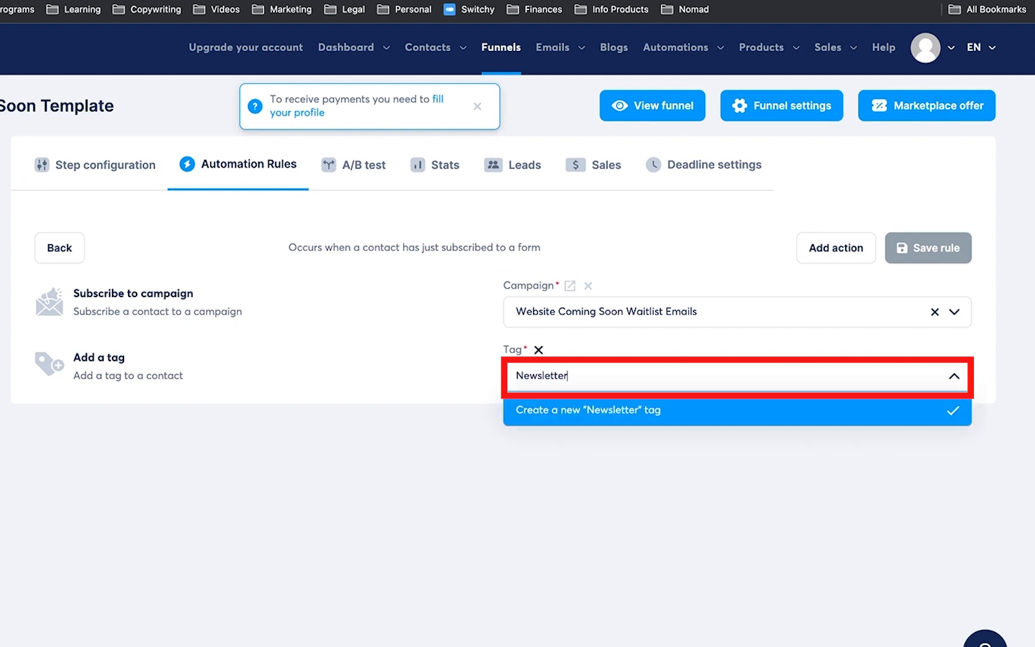
click(586, 409)
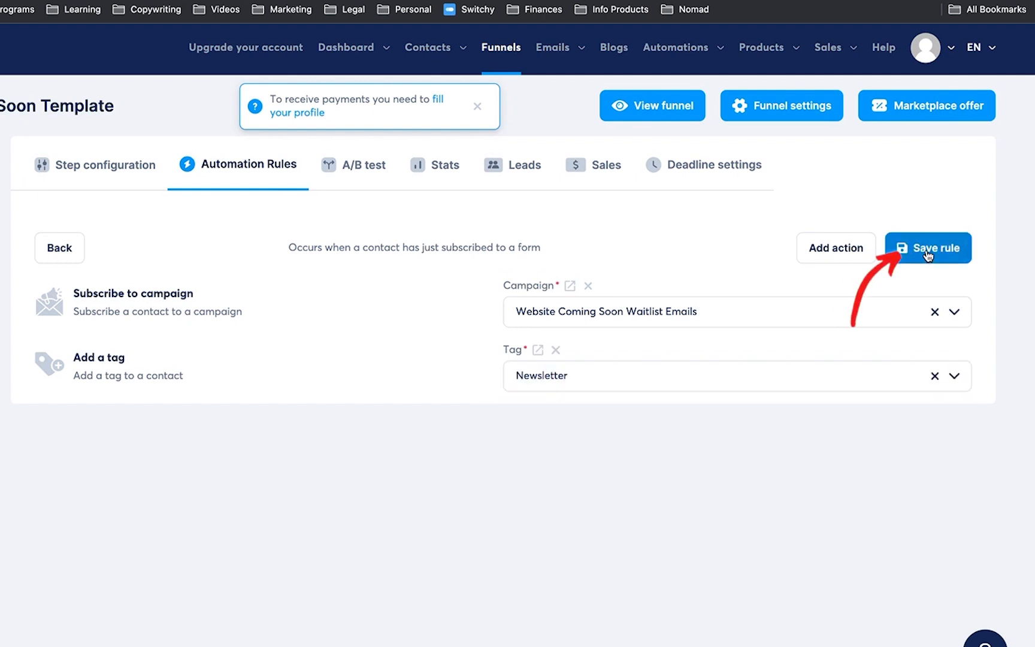
Save the automation rule, dismissing the payment profile notice along the way
click(927, 248)
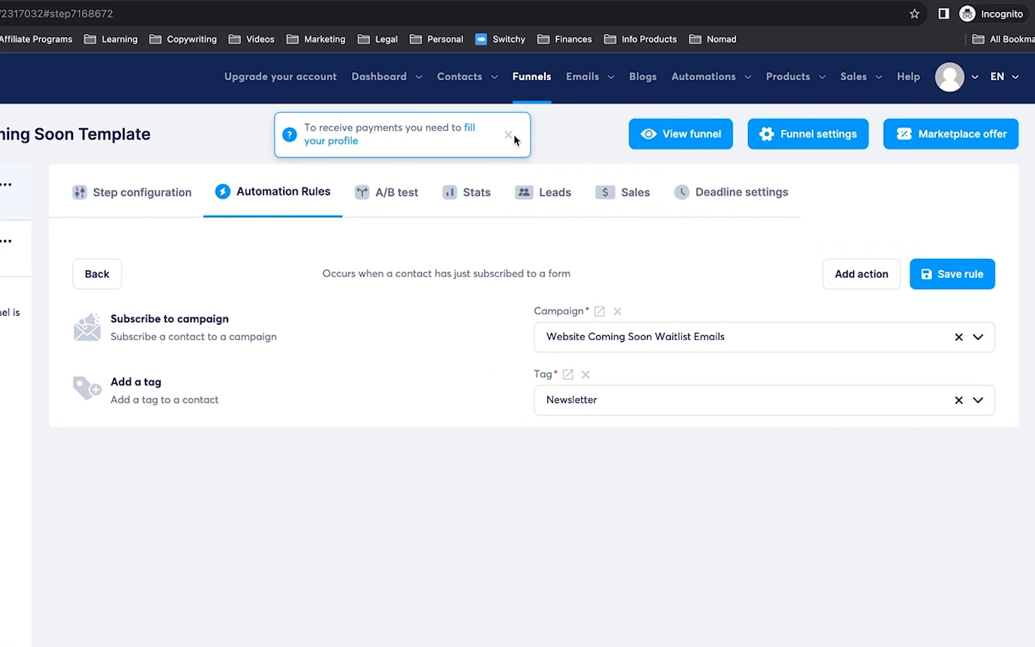
click(508, 134)
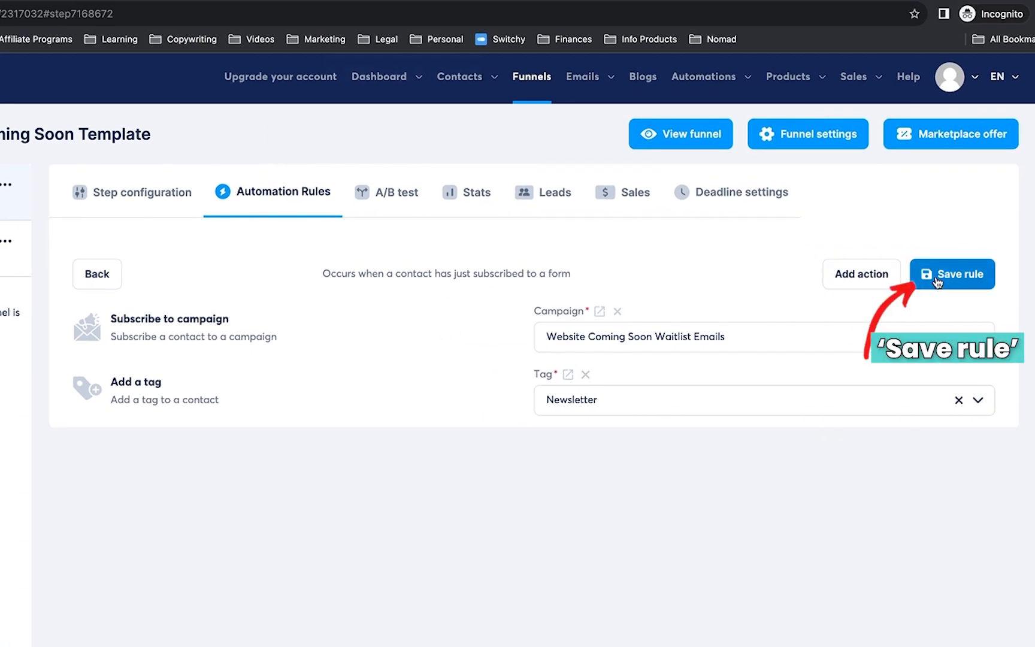
click(953, 273)
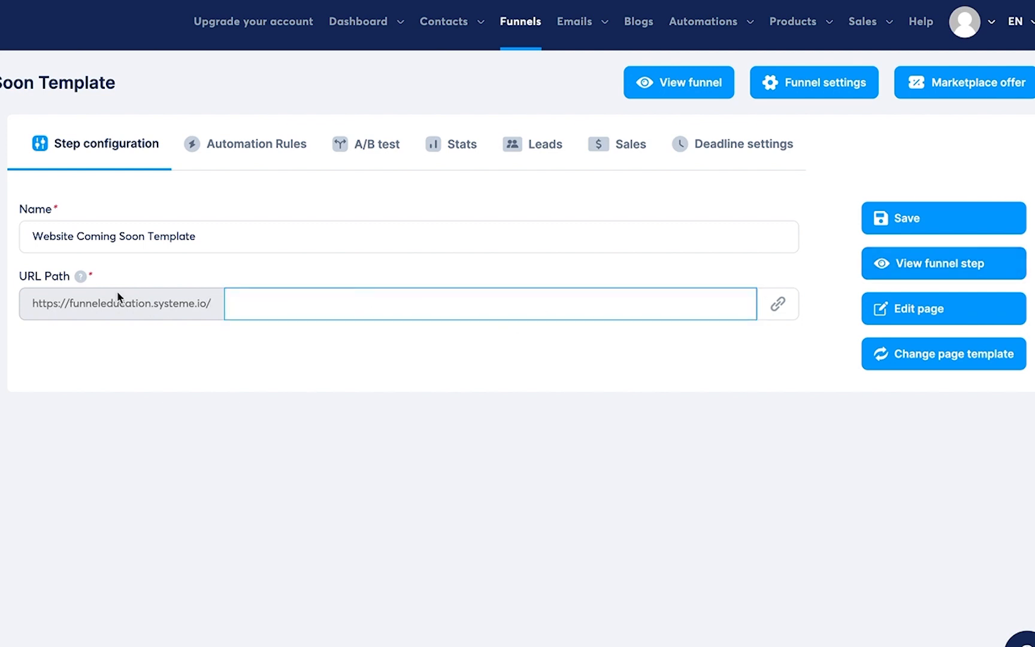
Save the step configuration with an empty URL path and copy the home page link
click(943, 218)
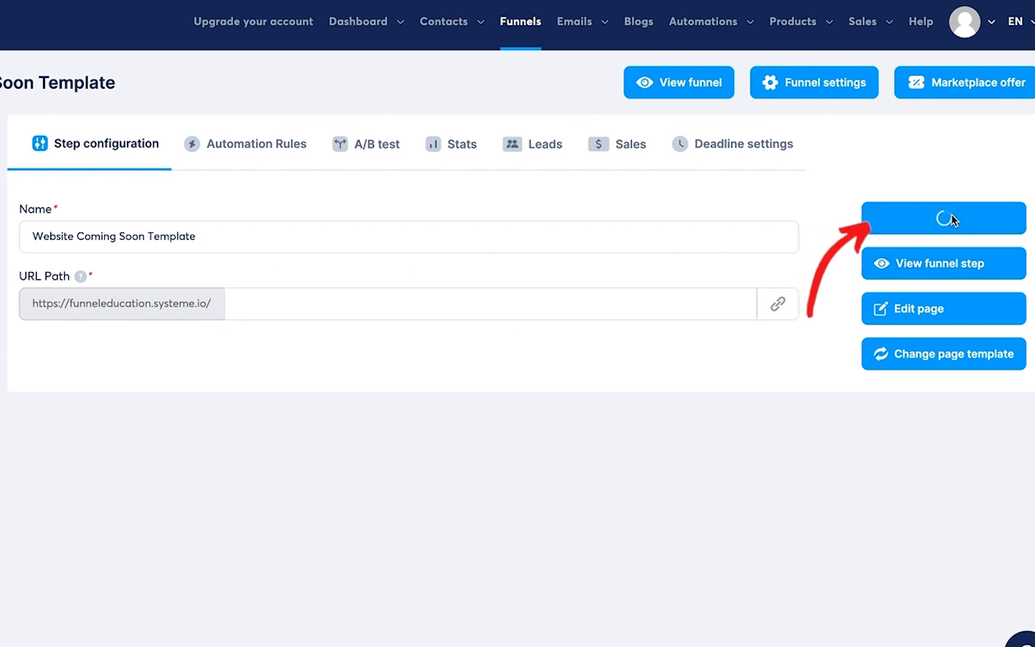
click(778, 303)
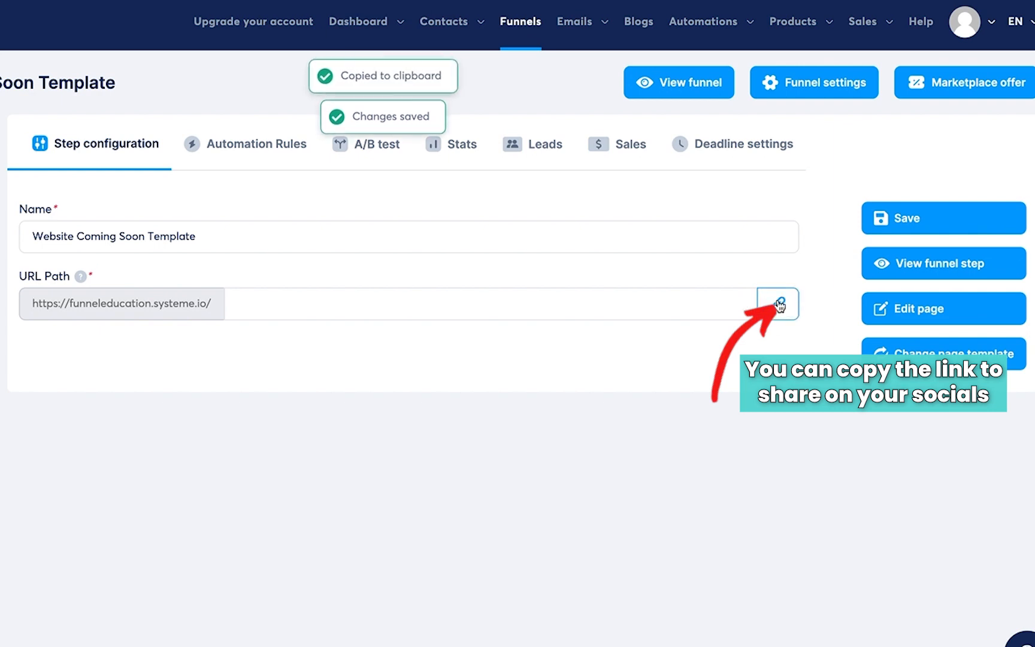
click(778, 303)
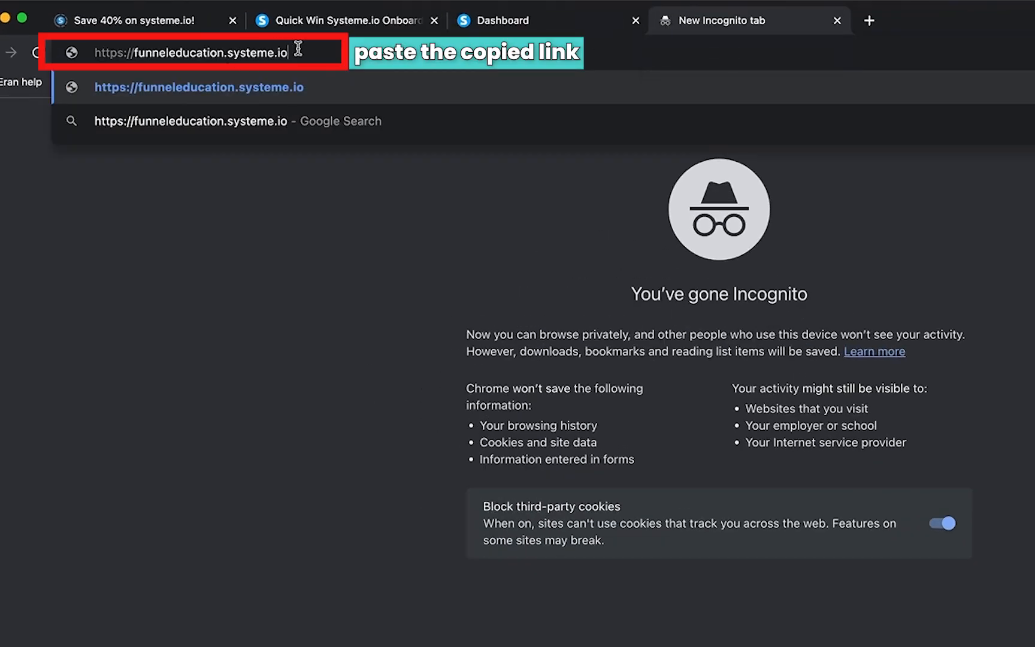
Load the home page, submit a waitlist signup named test, and return to the Dashboard
key(Return)
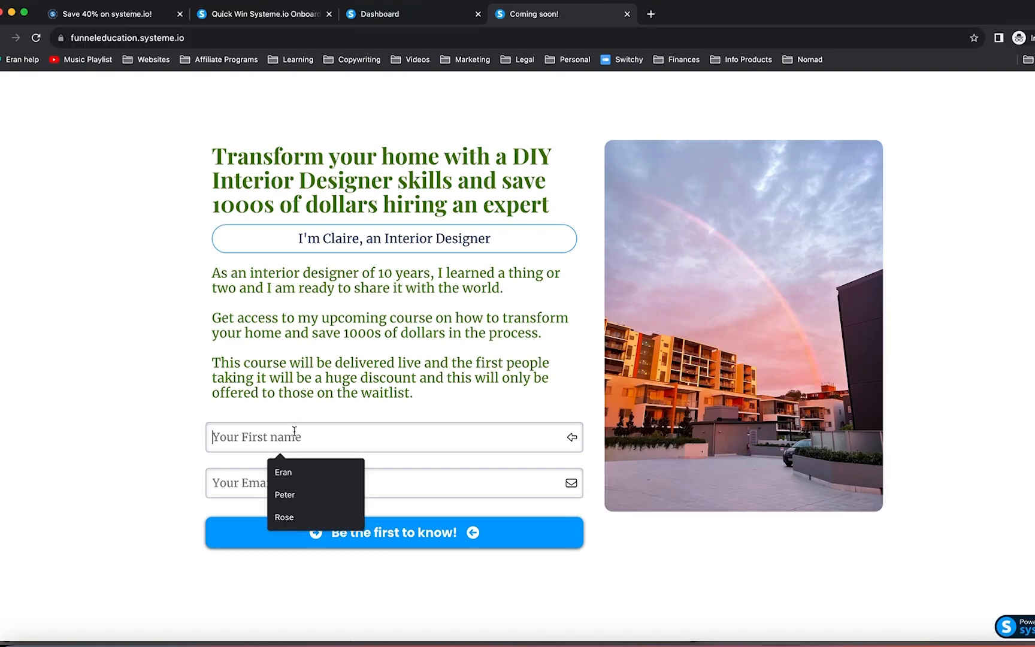
text(test)
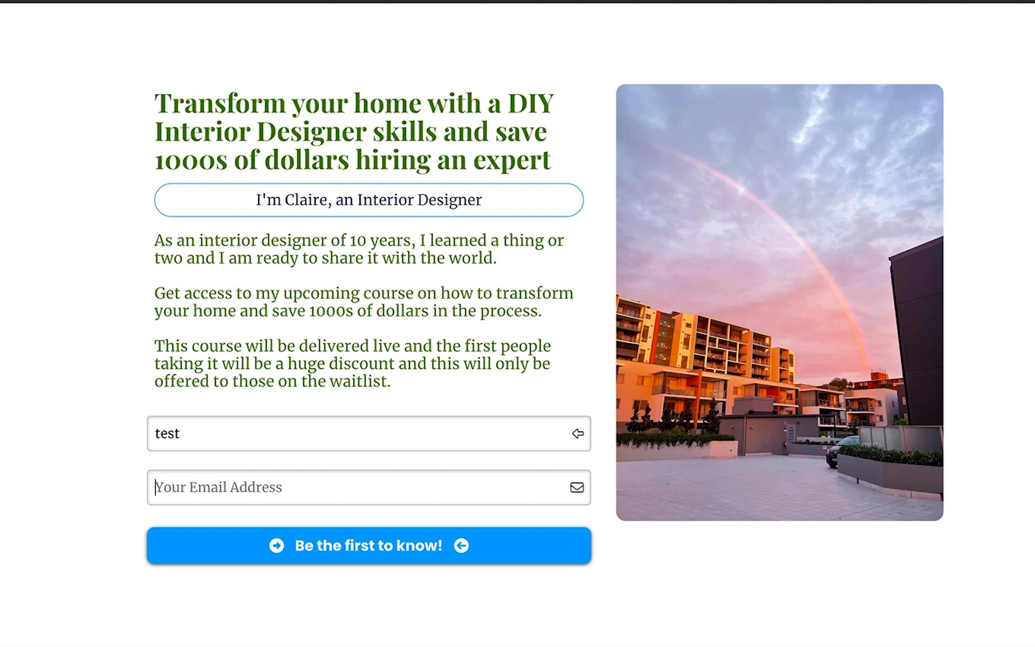
text(ebucachi)
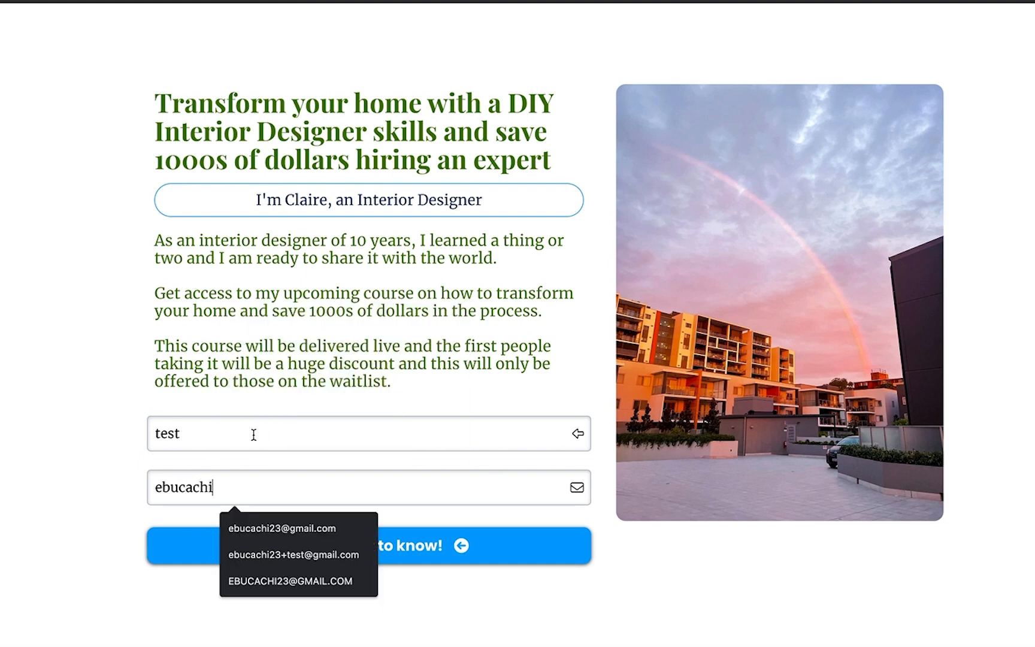
click(280, 528)
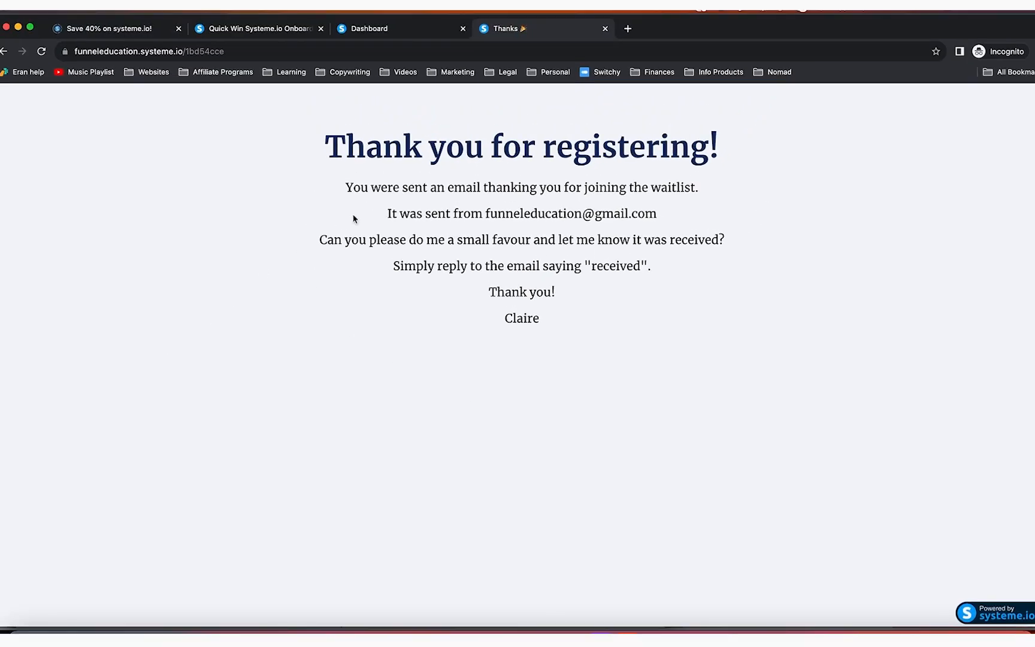
click(370, 29)
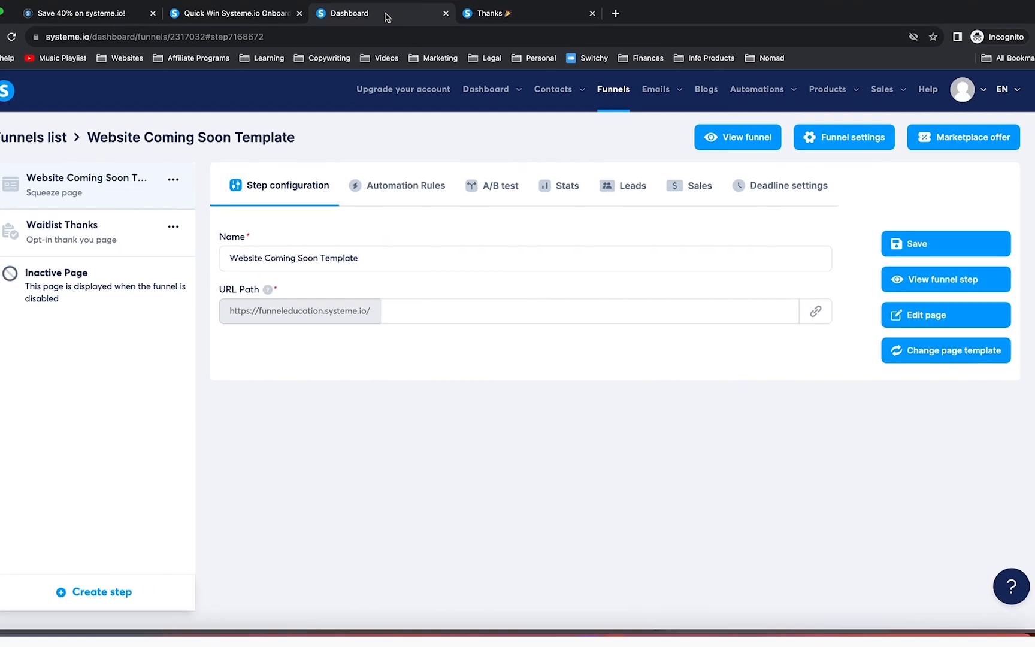
View the step's Leads and inspect the new lead's contact record tags and email history
click(630, 185)
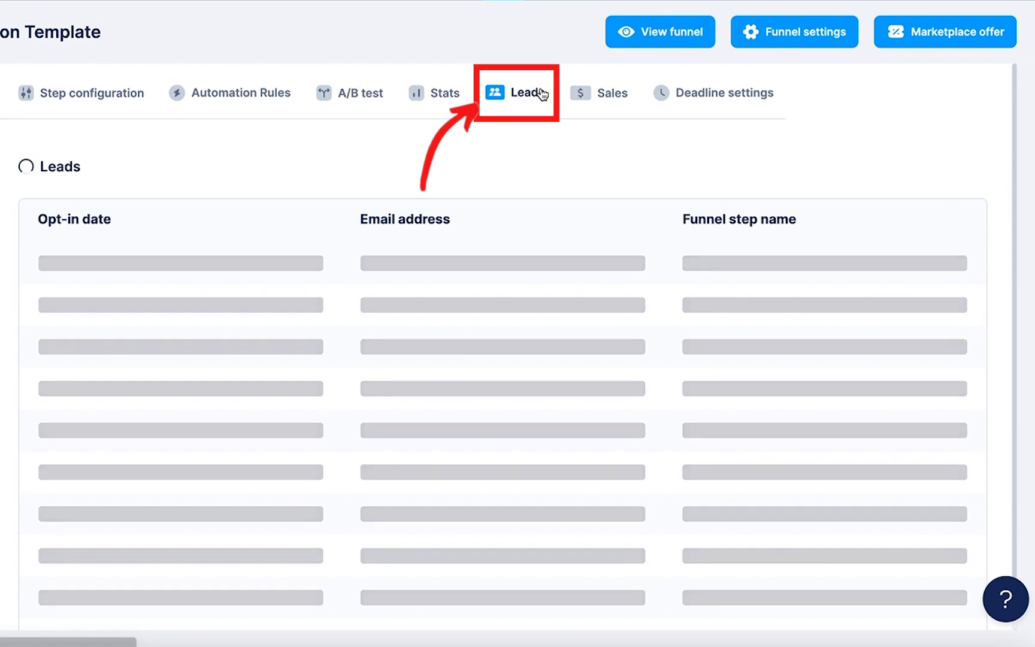
click(526, 93)
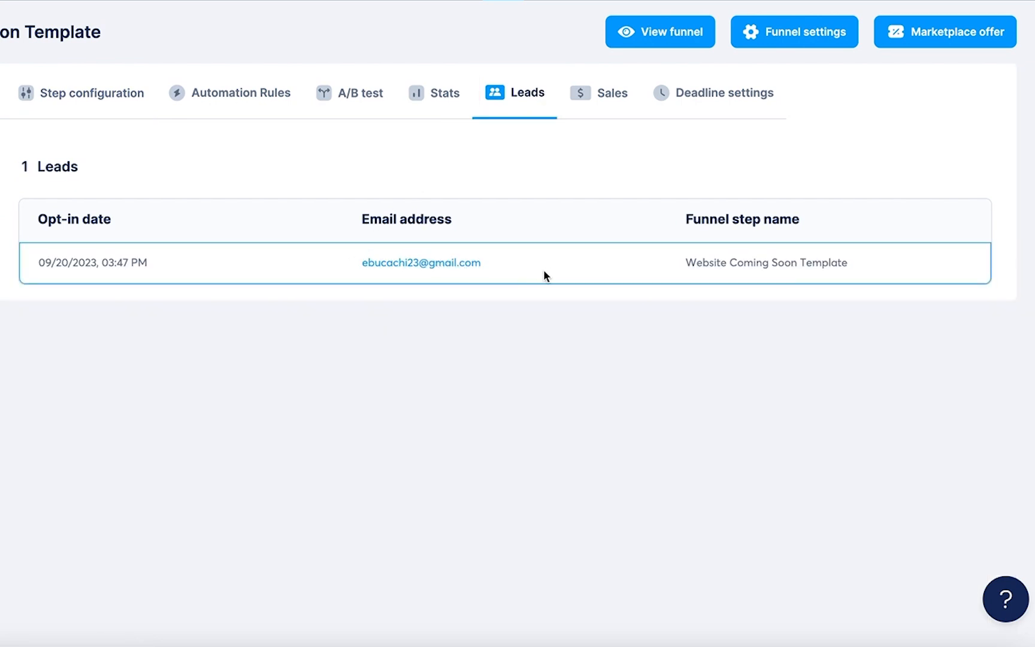
click(420, 263)
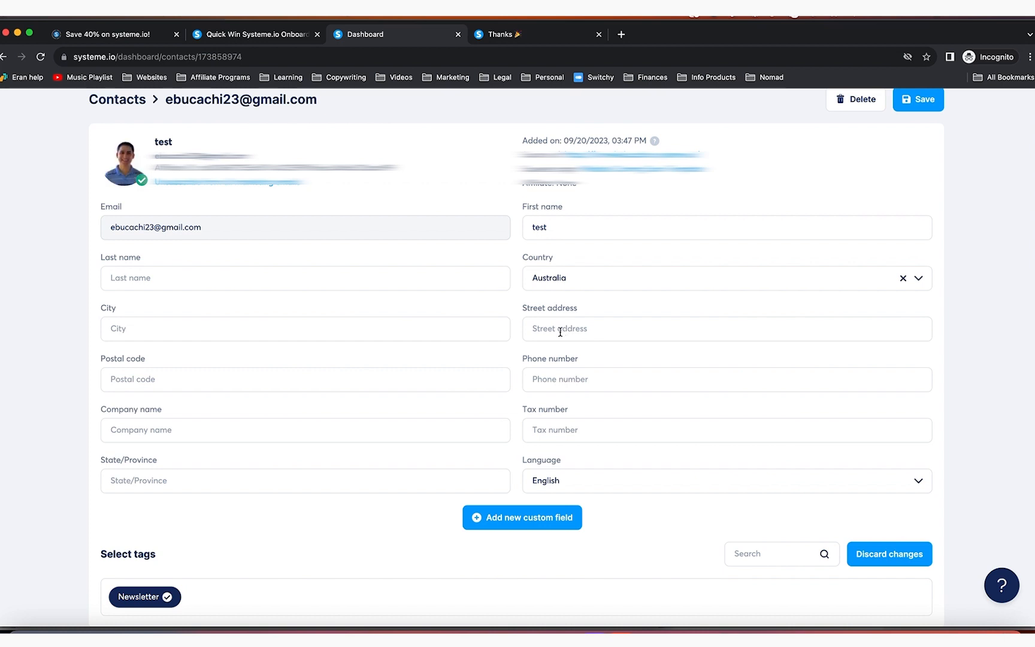
mouse_move(280, 488)
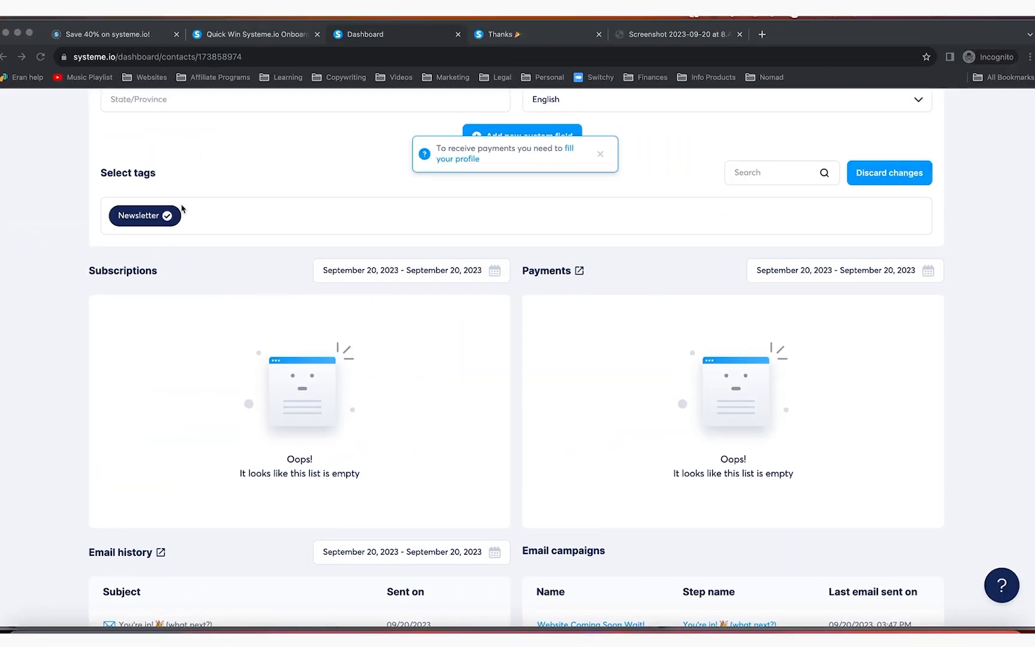
scroll(down, 3)
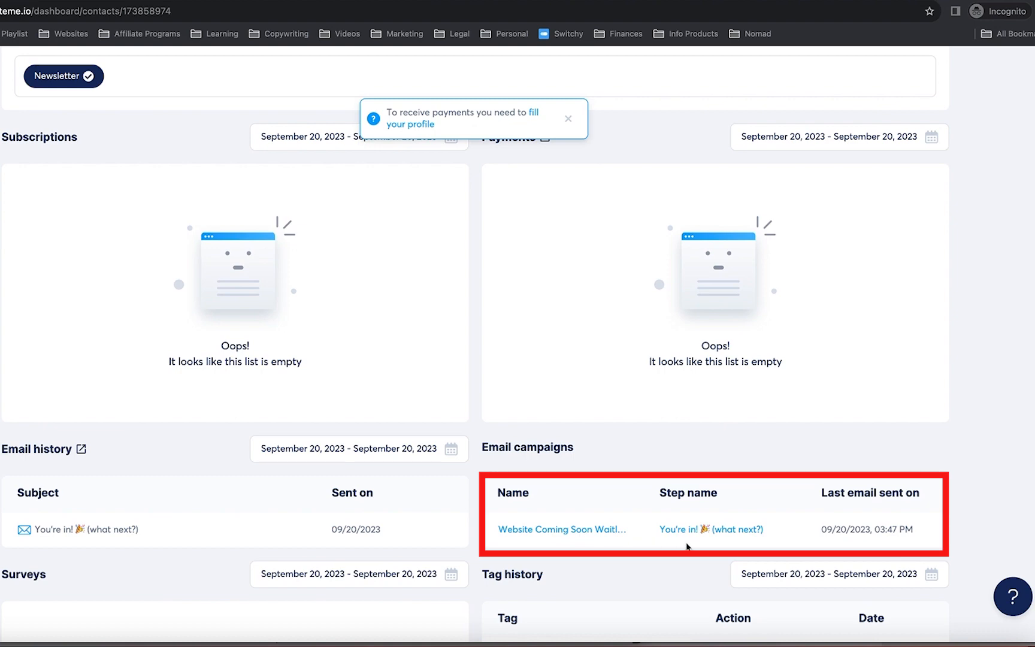
mouse_move(746, 502)
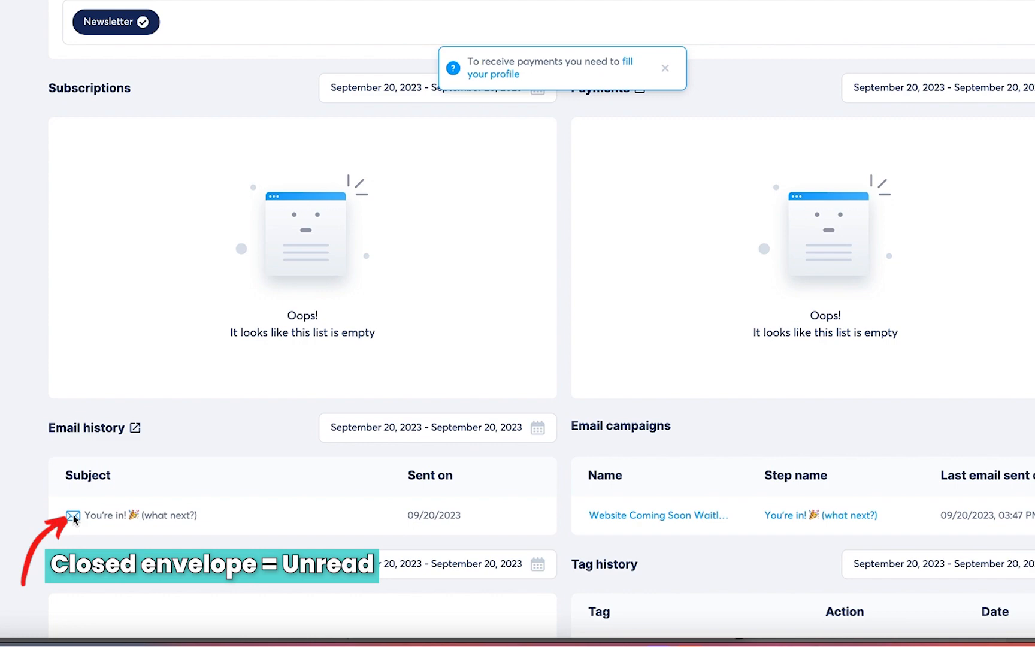
mouse_move(74, 520)
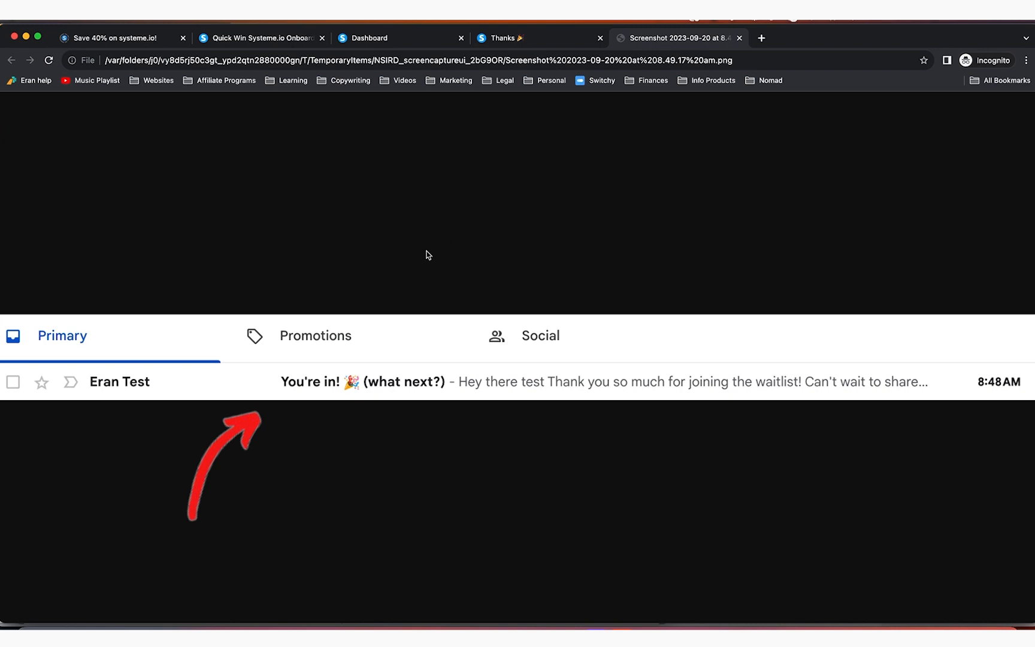
mouse_move(64, 270)
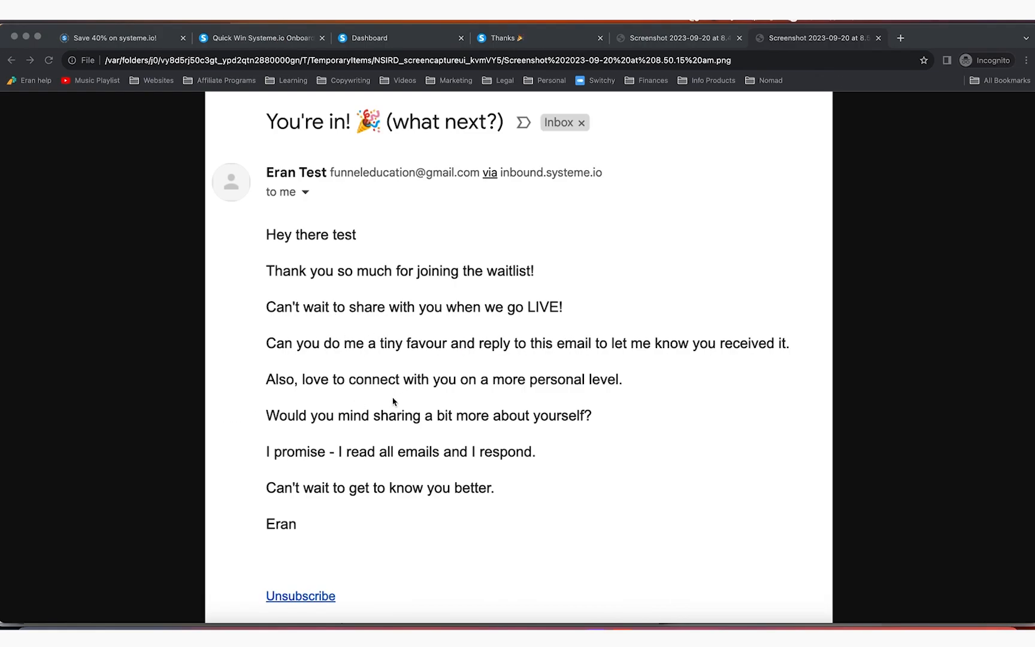
mouse_move(363, 244)
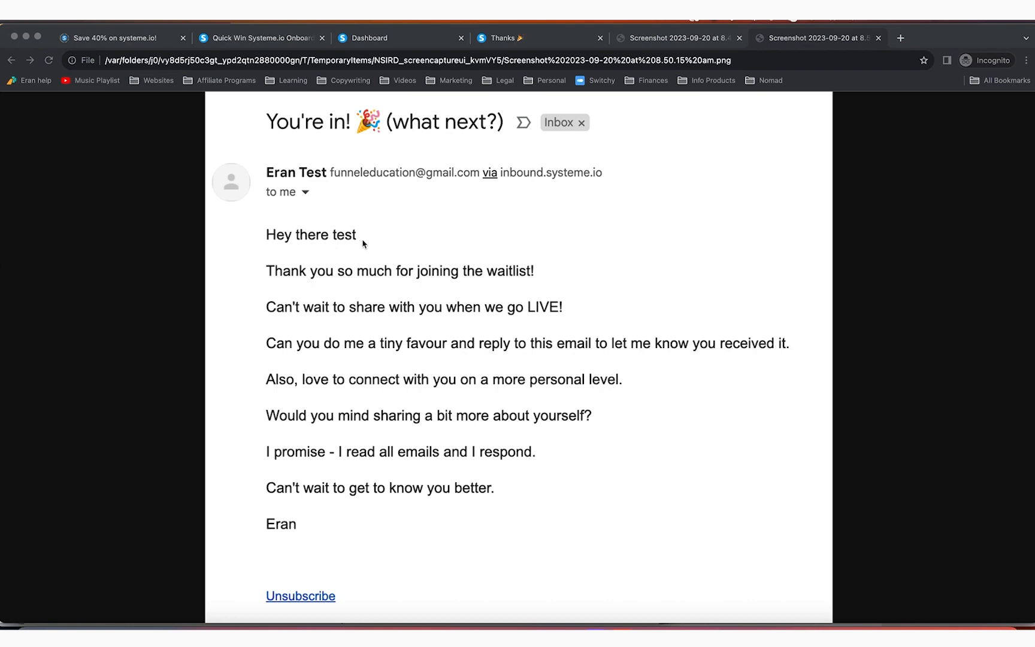
Return from the Gmail screenshots to the systeme.io contact record tab
click(367, 37)
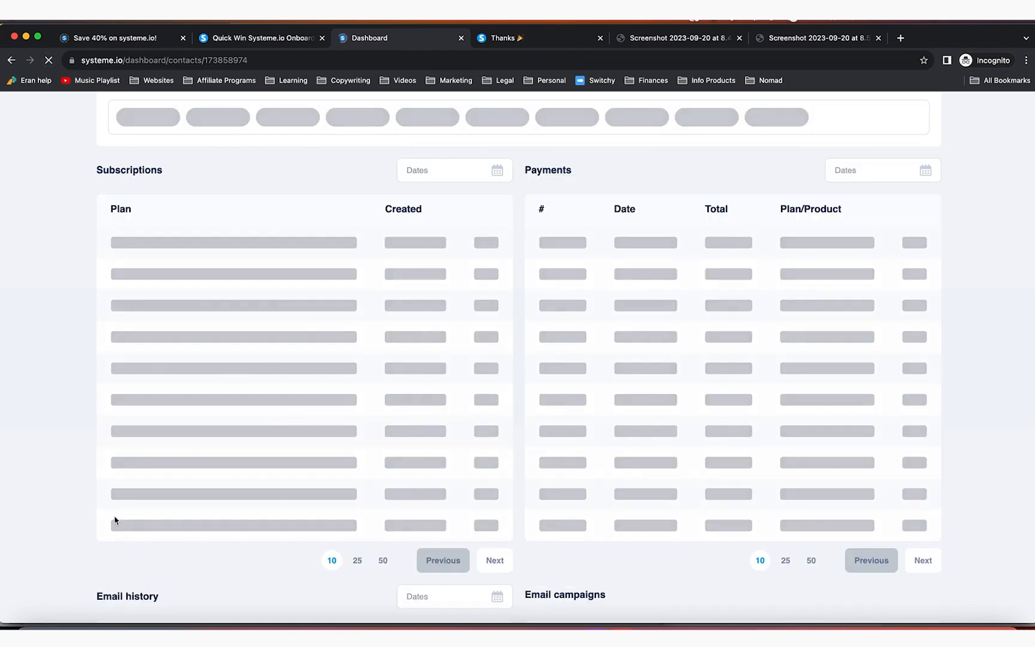
Scroll the reloaded contact record to the Email history showing the welcome email as opened
scroll(down, 3)
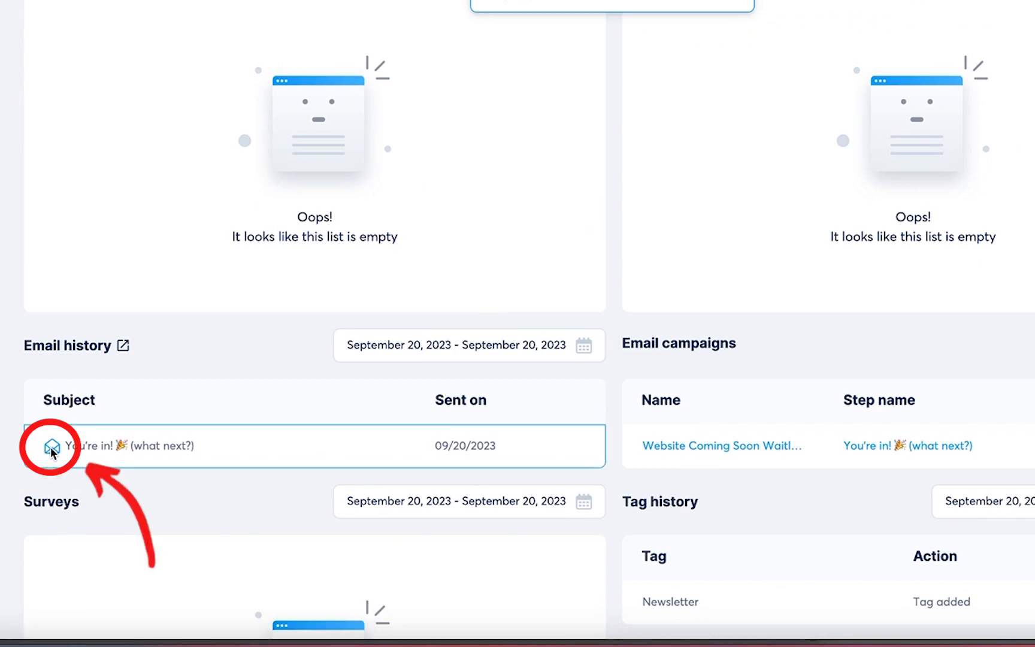
scroll(down, 3)
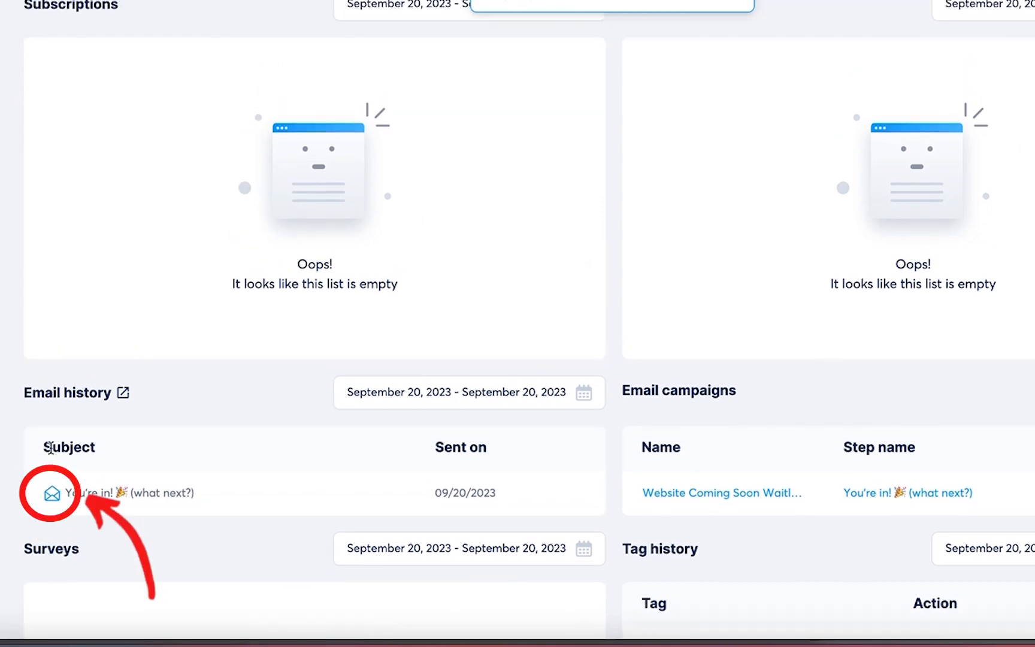
scroll(up, 3)
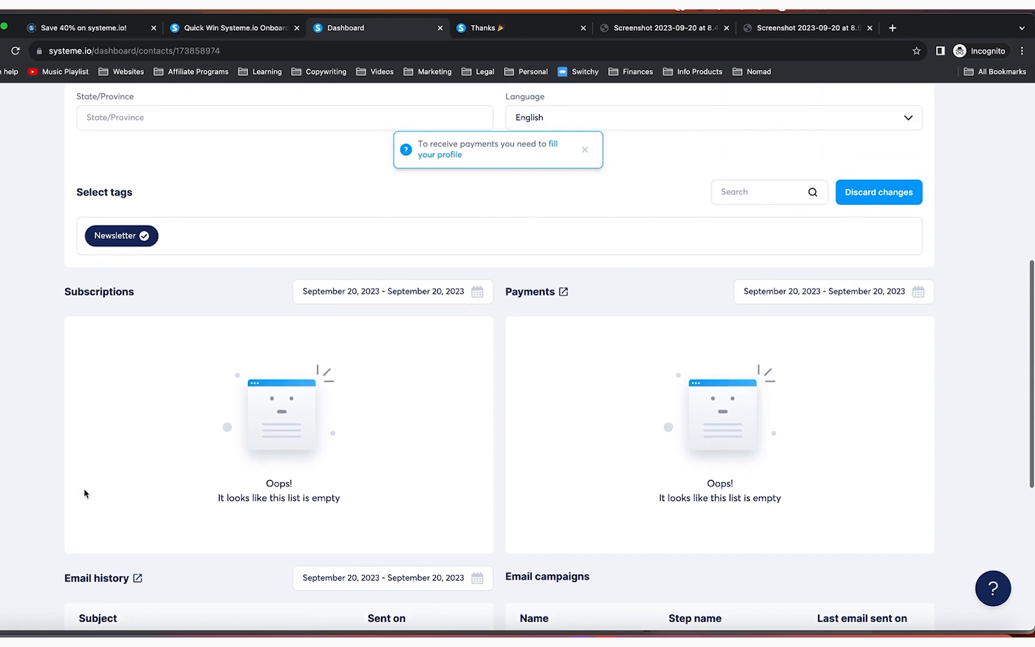
scroll(up, 3)
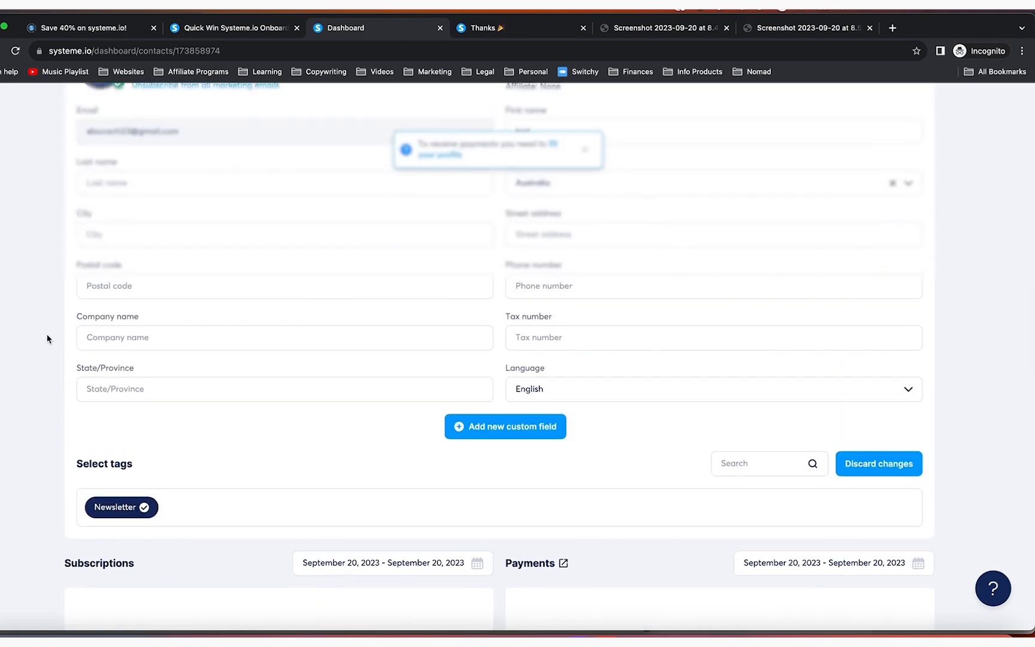
scroll(up, 3)
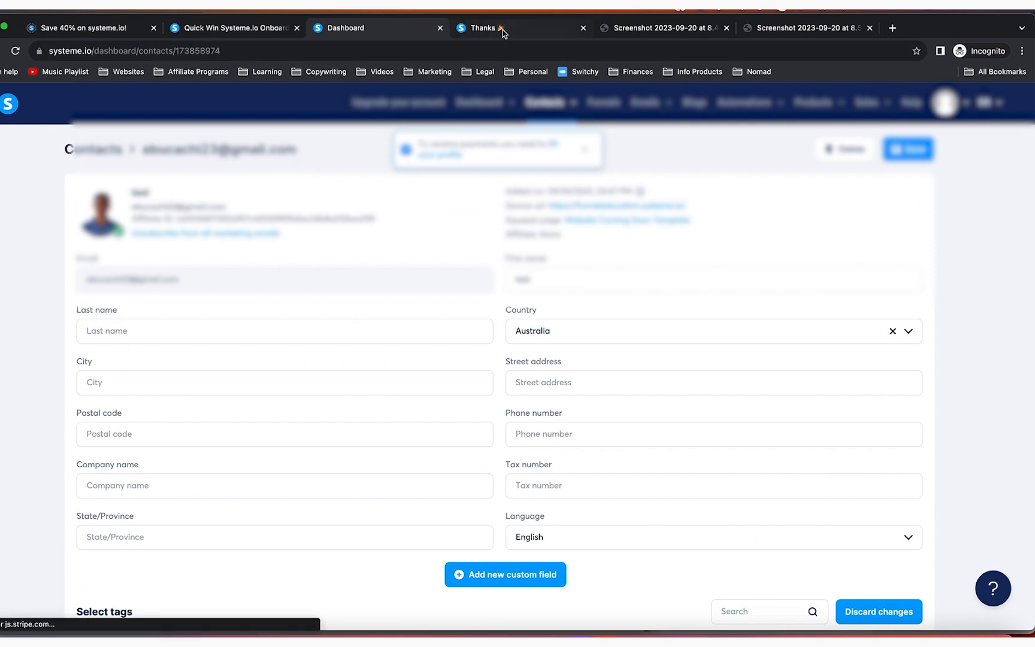
mouse_move(482, 27)
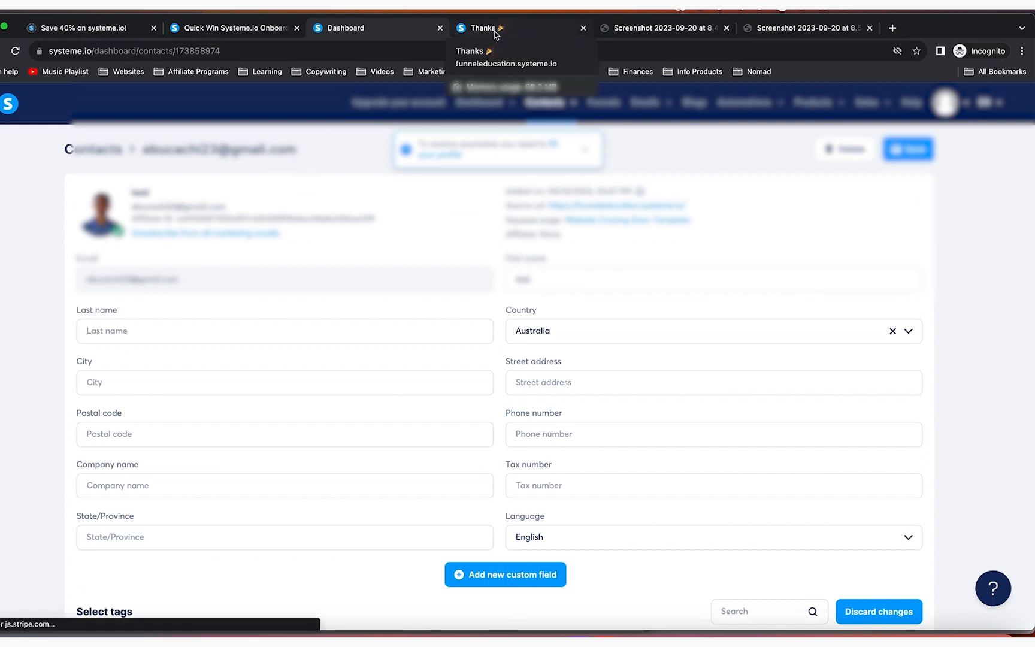